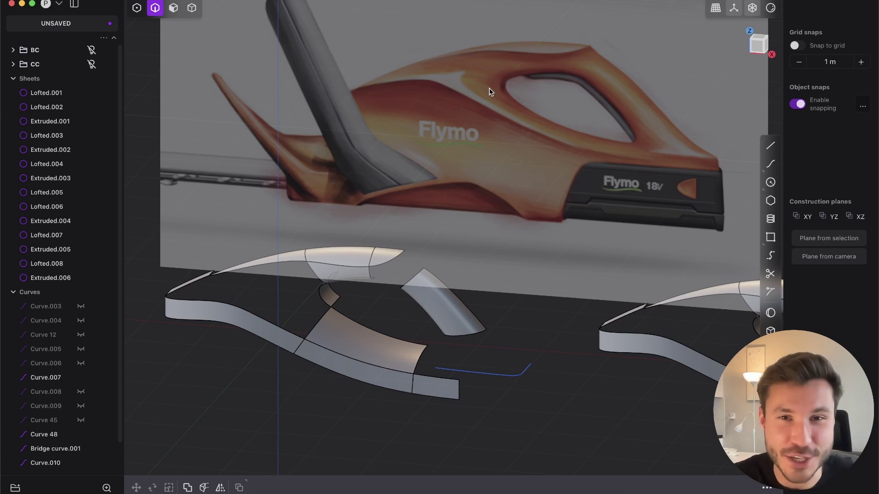
{"action": "mouse_move", "coordinate": [634, 217]}
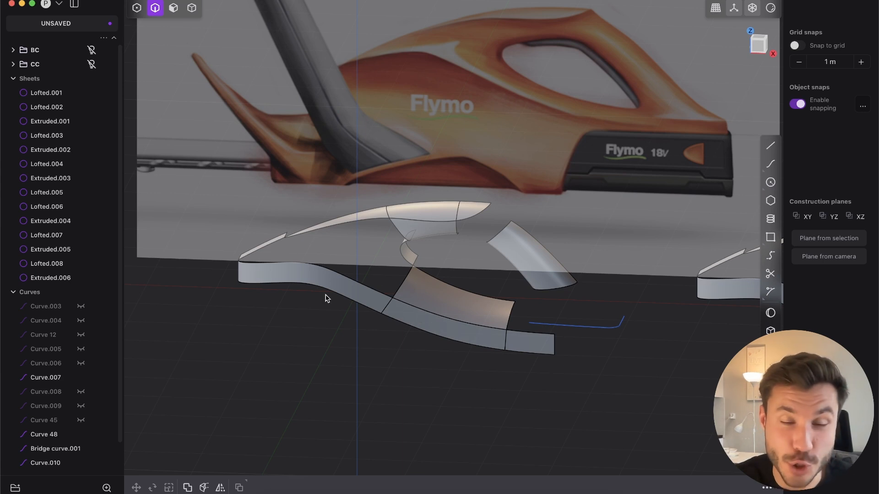
{"action": "mouse_move", "coordinate": [145, 187]}
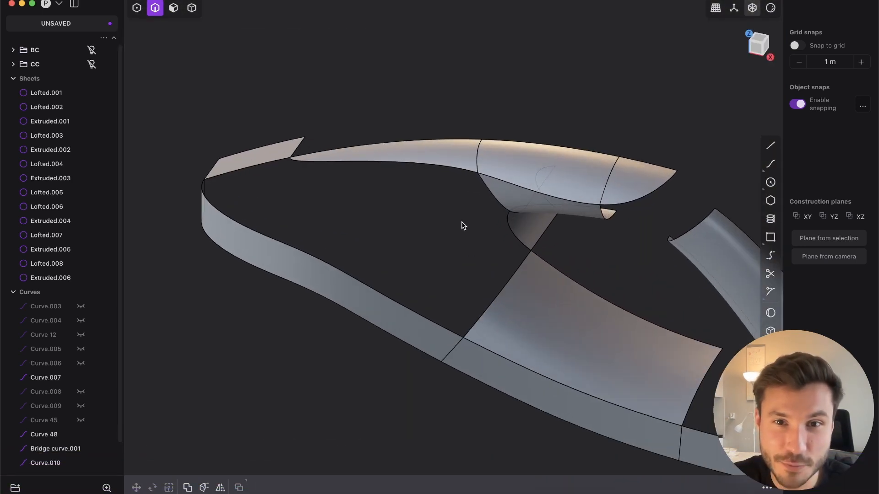
Start an XNurbs fill bounded by the sheet edges surrounding the hole
{"action": "left_click", "coordinate": [272, 180]}
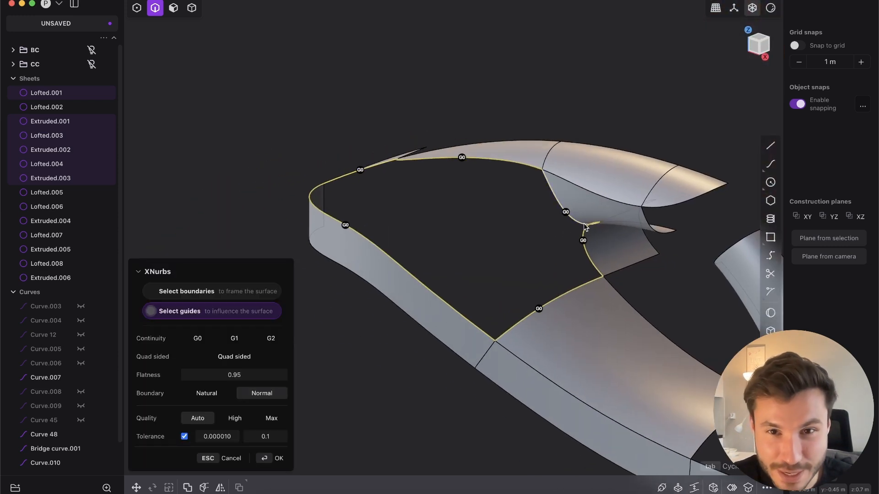
Check the G1 XNurbs preview from another angle and confirm the fill
{"action": "left_click_drag", "start_coordinate": [504, 224], "coordinate": [476, 196]}
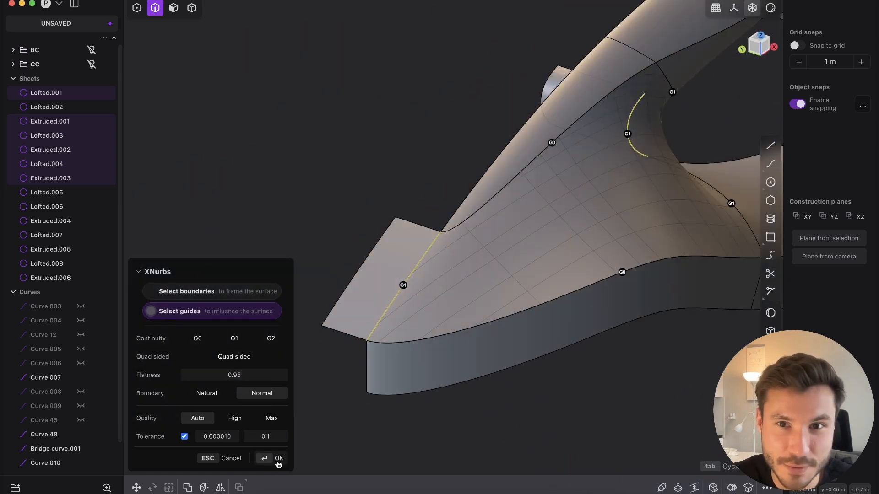
{"action": "left_click", "coordinate": [279, 460]}
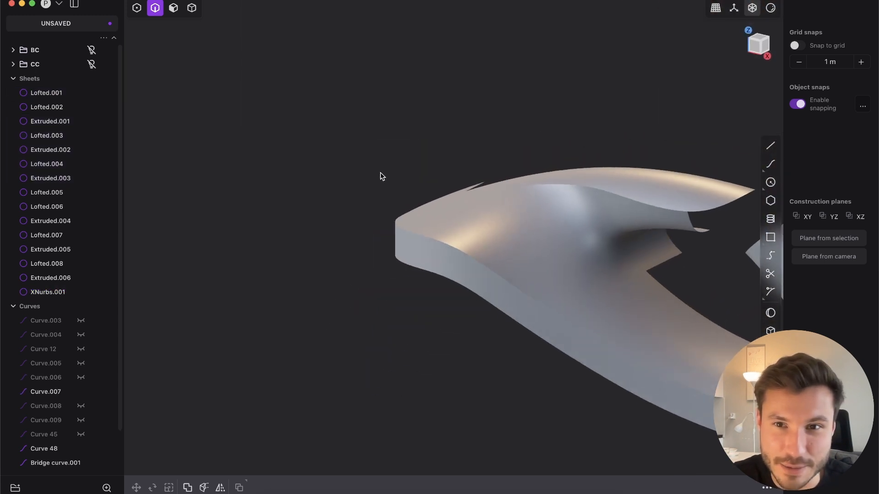
Inspect the XNurbs fill with a reflective matcap, then remove it to reopen the hole
{"action": "left_click", "coordinate": [50, 150]}
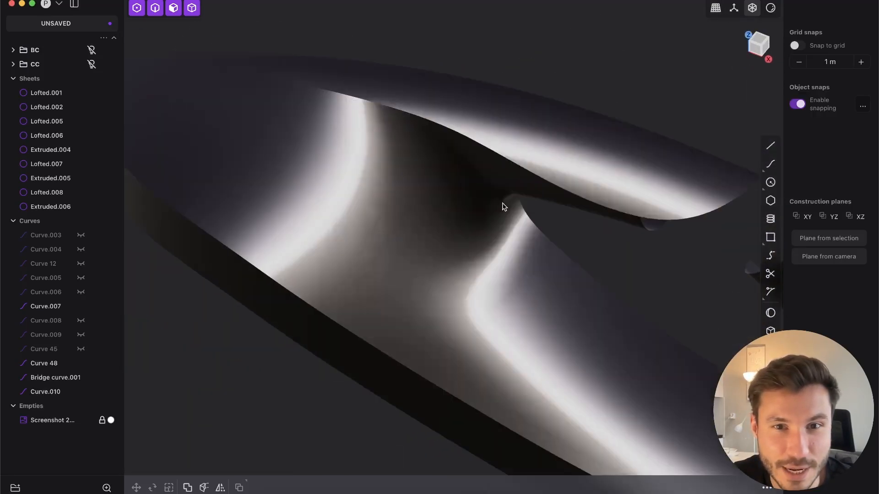
{"action": "left_click", "coordinate": [769, 8]}
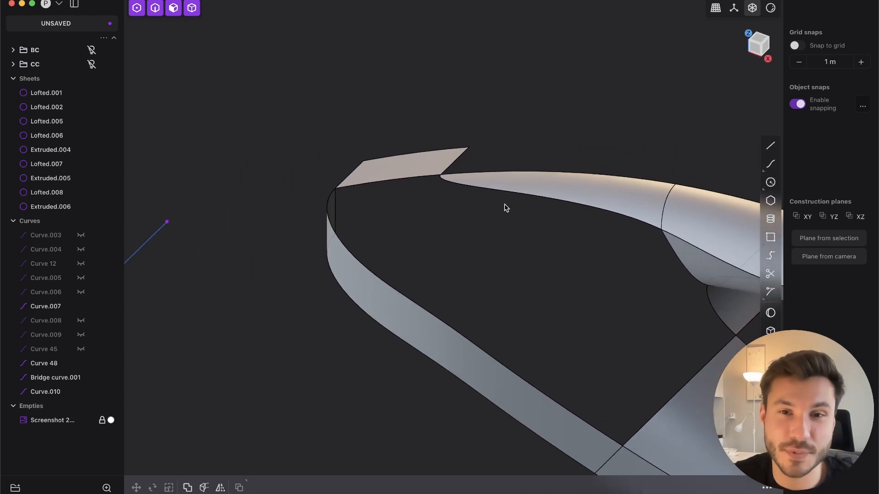
{"action": "mouse_move", "coordinate": [291, 446]}
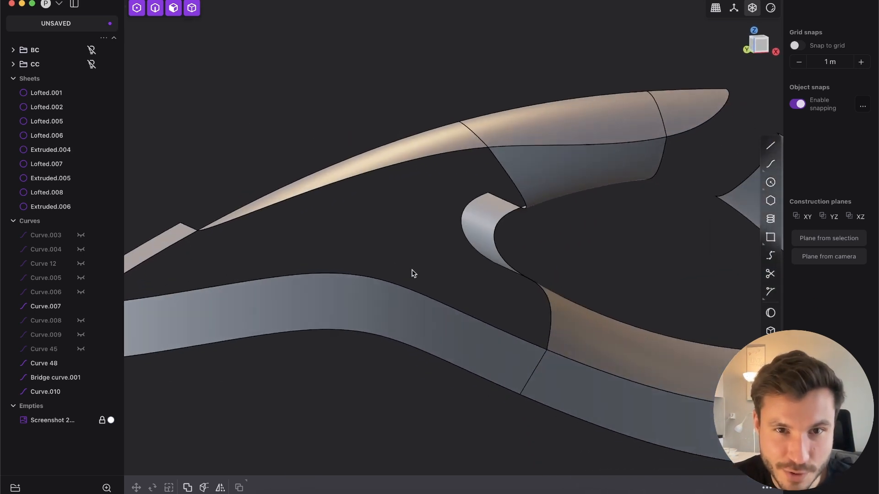
Draw Line.002 across the open hole and align the view to the Flymo reference
{"action": "left_click", "coordinate": [758, 44]}
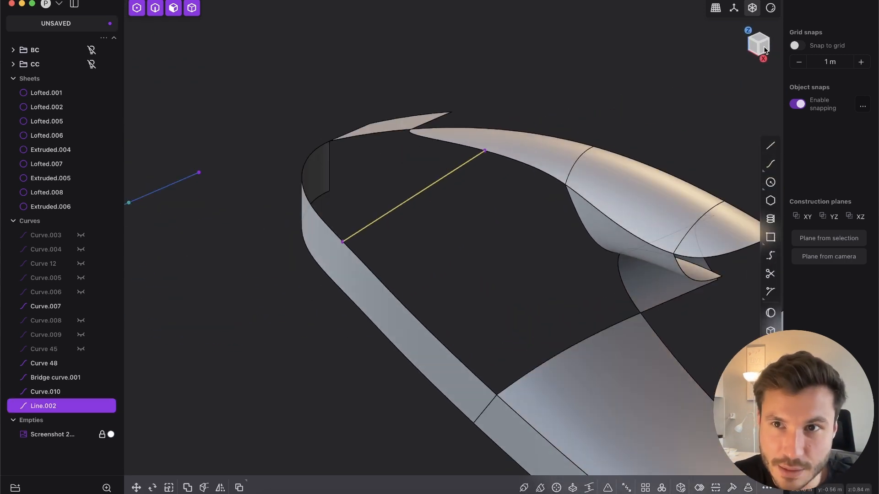
{"action": "left_click", "coordinate": [774, 51]}
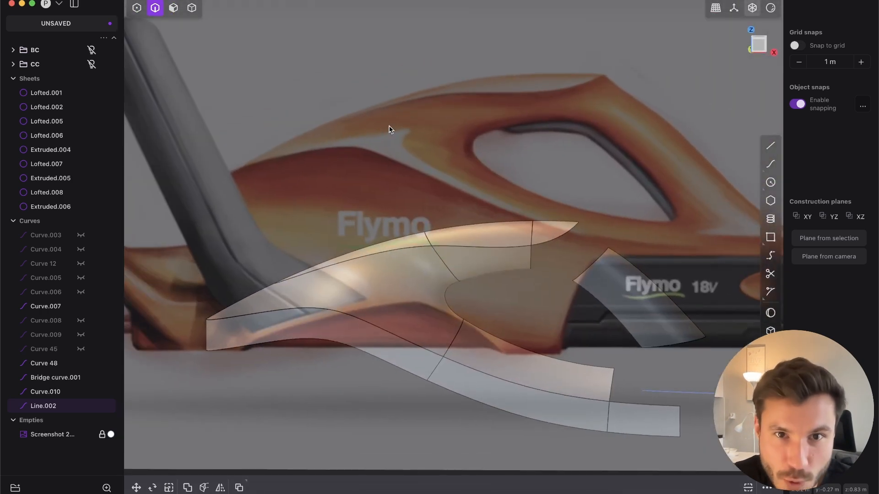
{"action": "mouse_move", "coordinate": [360, 148]}
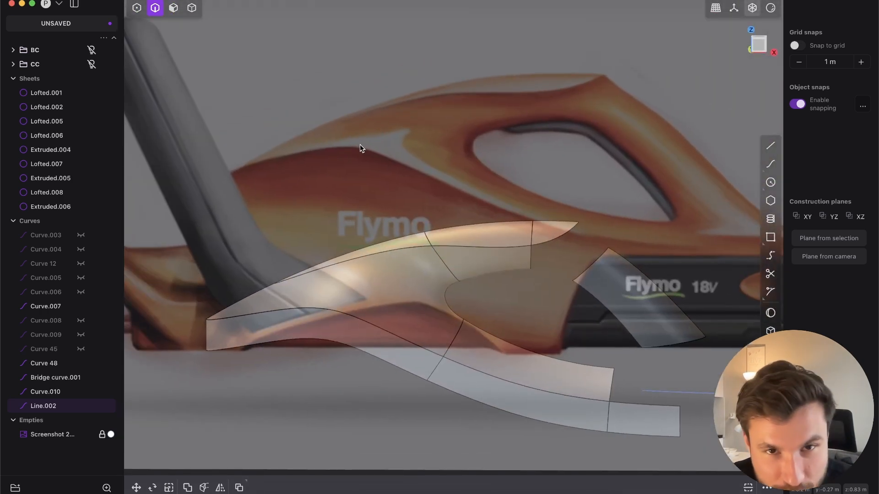
{"action": "mouse_move", "coordinate": [389, 113]}
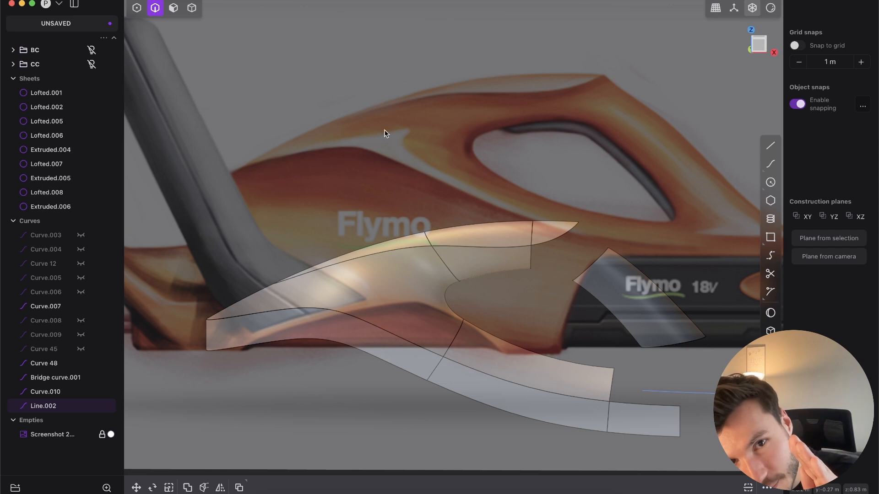
{"action": "mouse_move", "coordinate": [402, 131]}
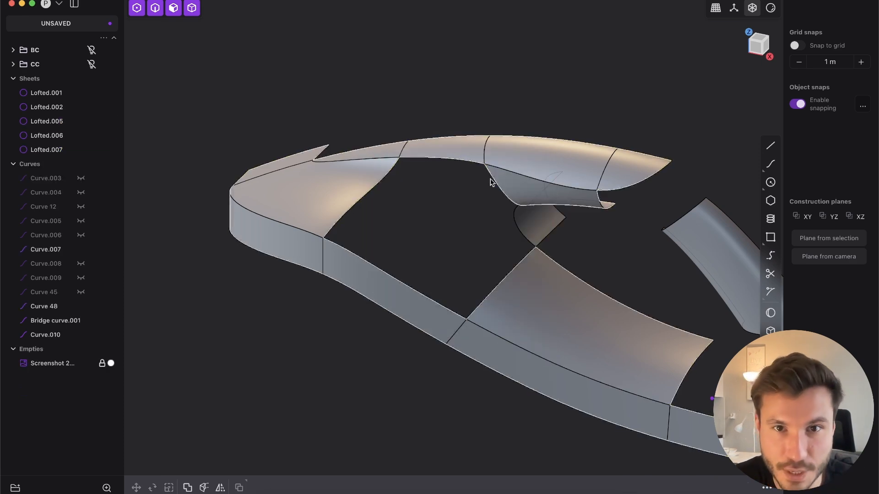
Begin a G1 Patch hole fill with Quality faces over the remaining opening
{"action": "left_click", "coordinate": [155, 7]}
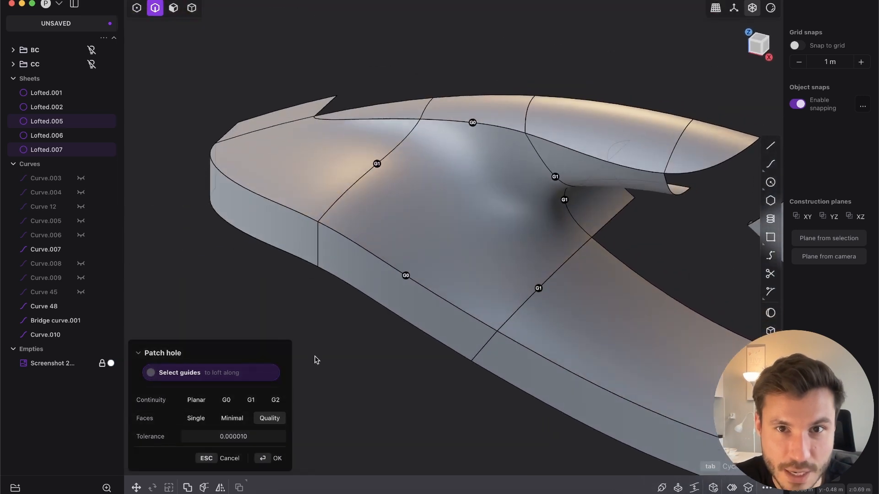
{"action": "left_click", "coordinate": [276, 457]}
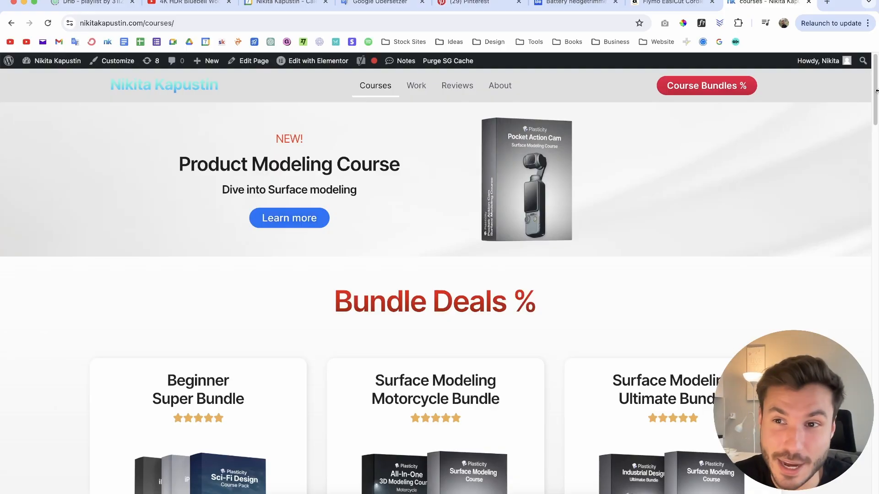
Scroll past the bundle deals to the individual Surface Modeling Courses
{"action": "scroll", "scroll_direction": "down", "scroll_amount": 3}
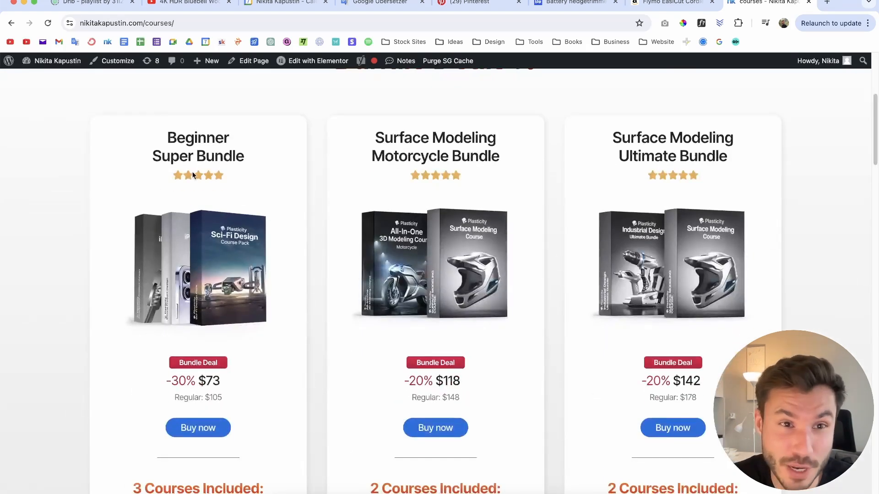
{"action": "scroll", "scroll_direction": "down", "scroll_amount": 3}
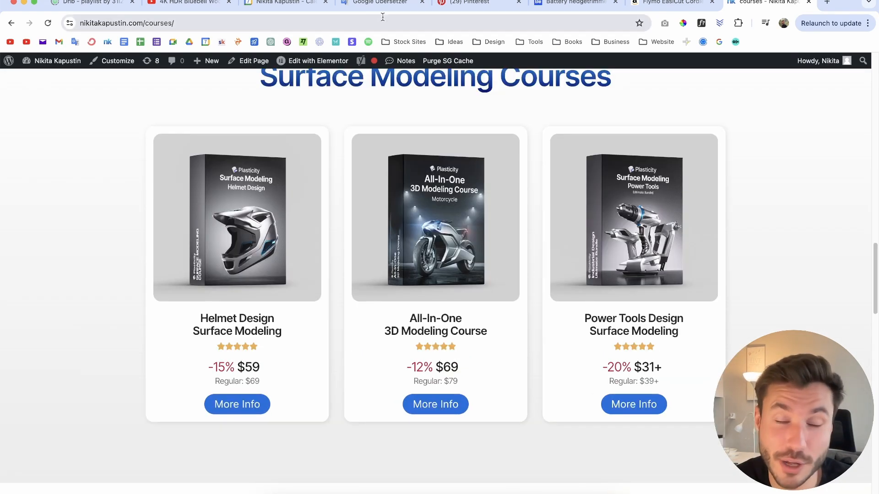